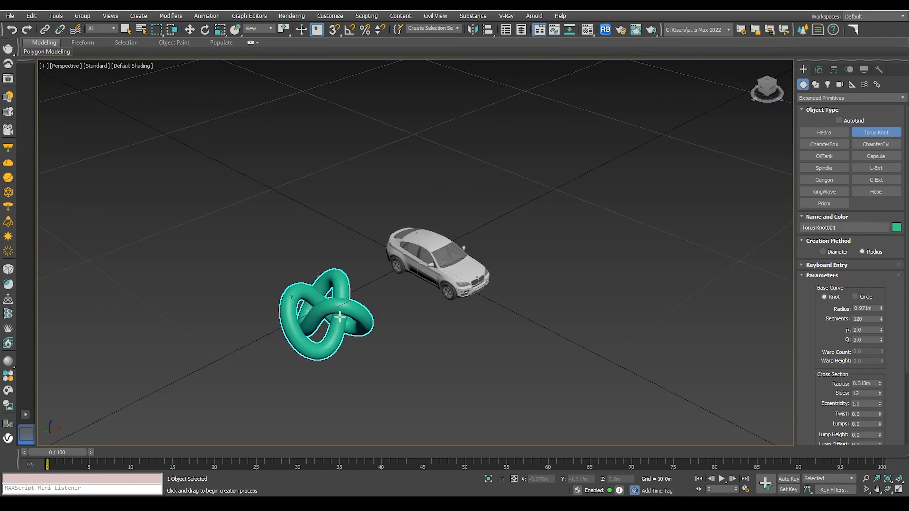
Step: Add a torus knot from the Create menu near the car
left_click(82, 16)
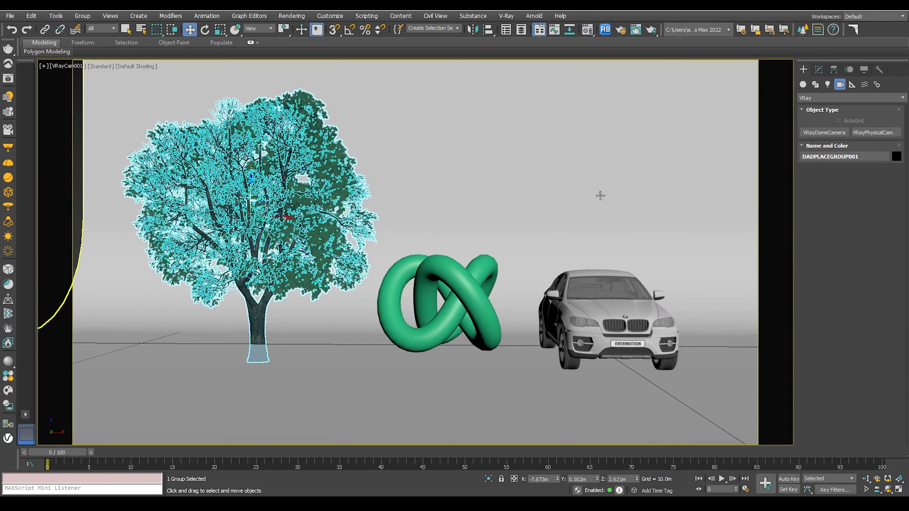
Step: Position V-Ray plane lights in Top and Front views, then bring up Render Setup (F10)
key("t")
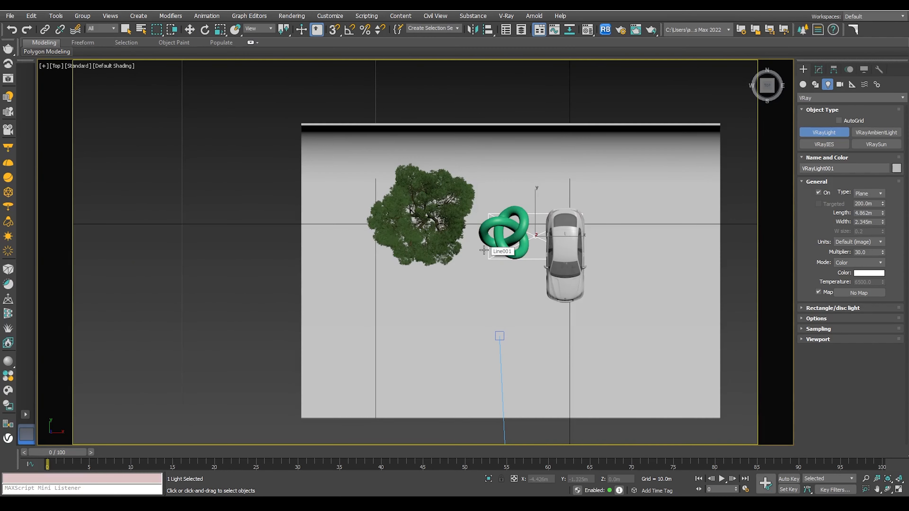
key("f")
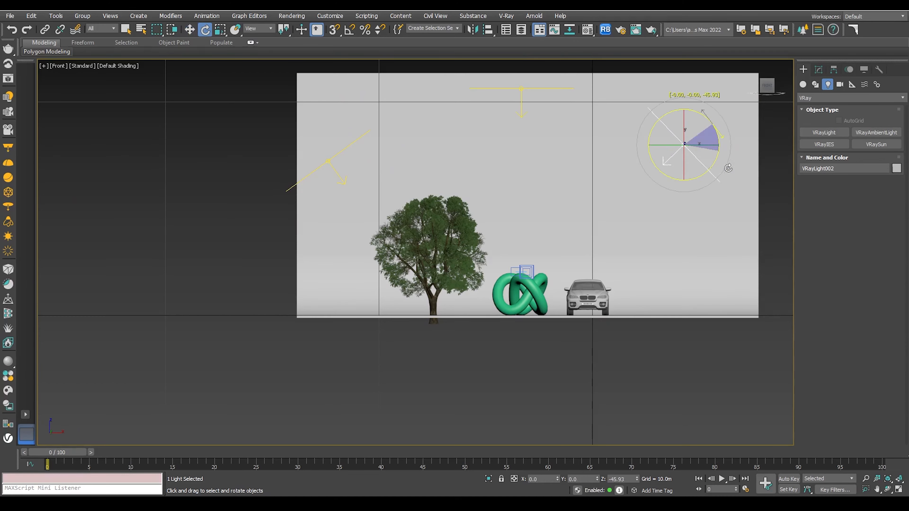
left_click(620, 30)
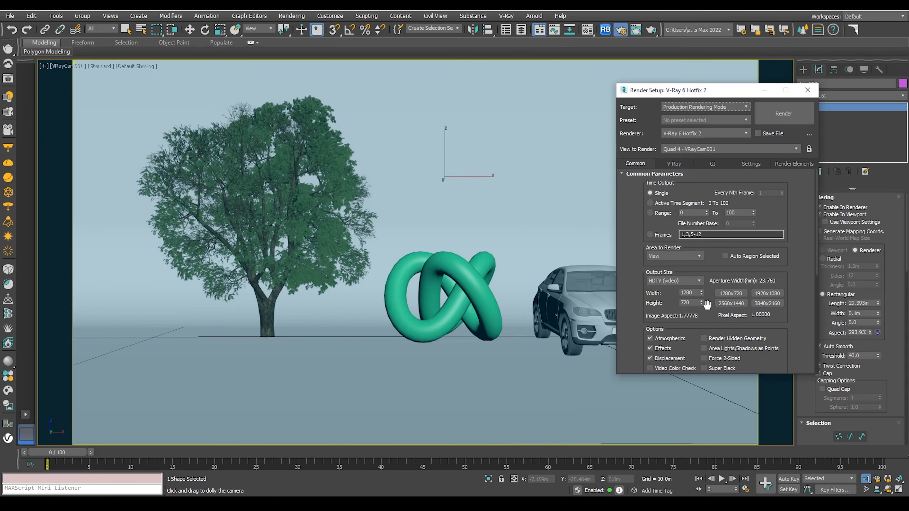
Step: Adjust the light cache subdivisions in the GI settings for the 1280×720 render
left_click(713, 163)
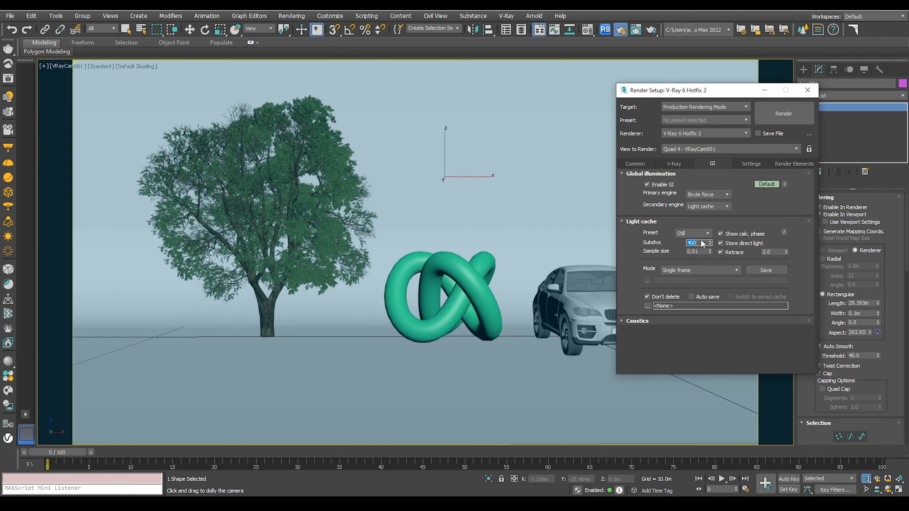
left_click(783, 114)
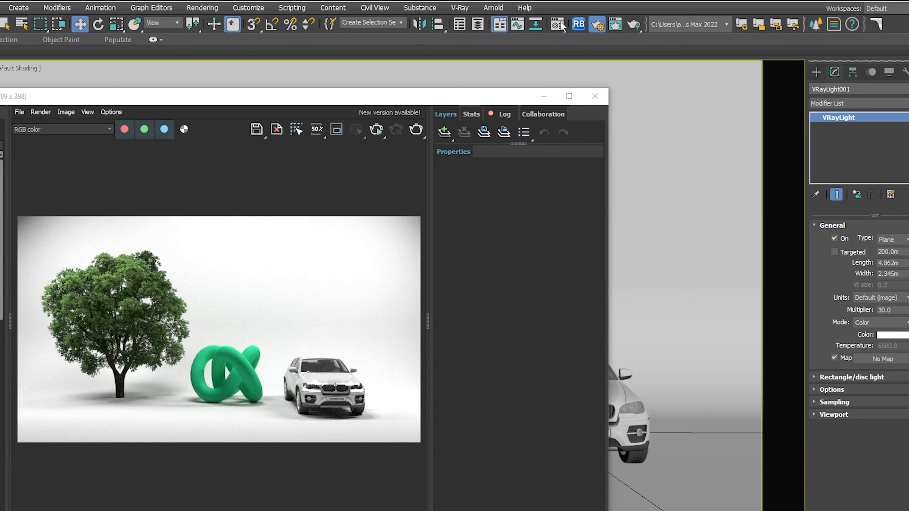
Step: Bring up the Material Editor to work on a V-Ray material
left_click(557, 24)
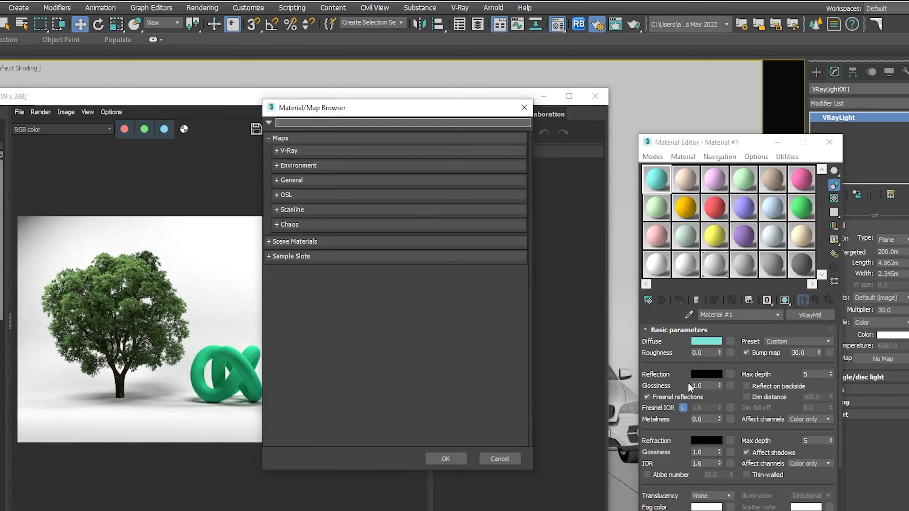
Step: Put a VRayEdgesTex map from the V-Ray maps category into the diffuse slot
left_click(288, 151)
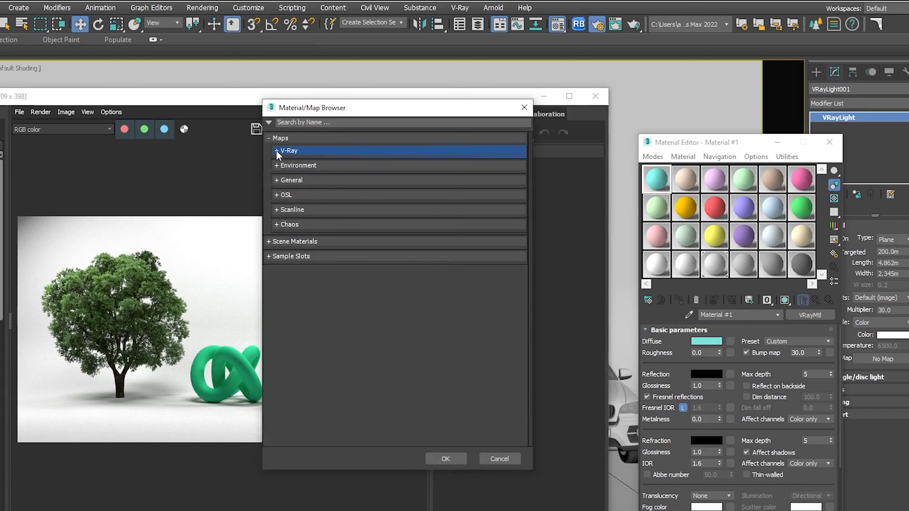
left_click(278, 151)
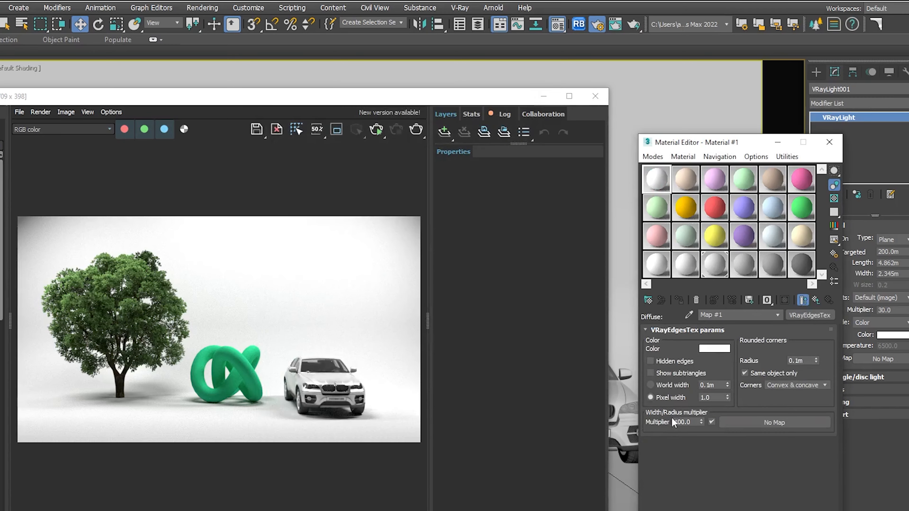
mouse_move(490, 103)
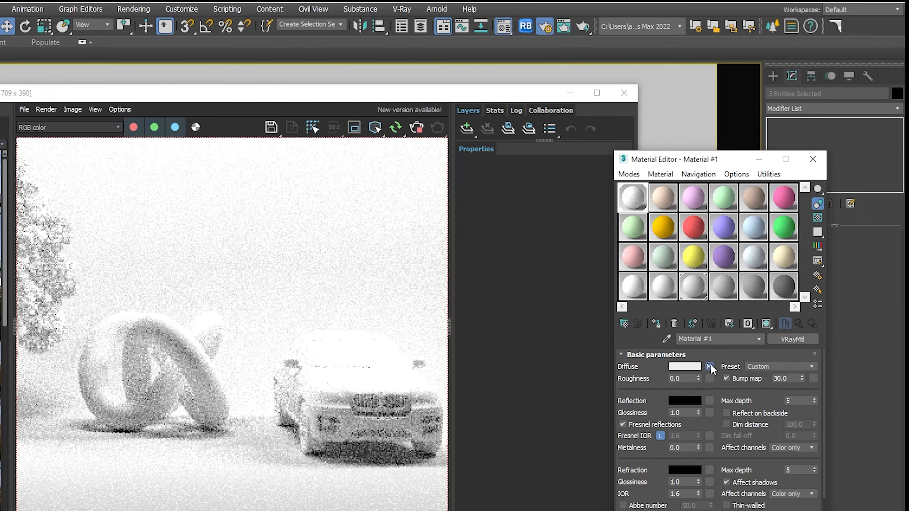
Step: Go into the diffuse edges map and start choosing a new wireframe edge colour
left_click(710, 366)
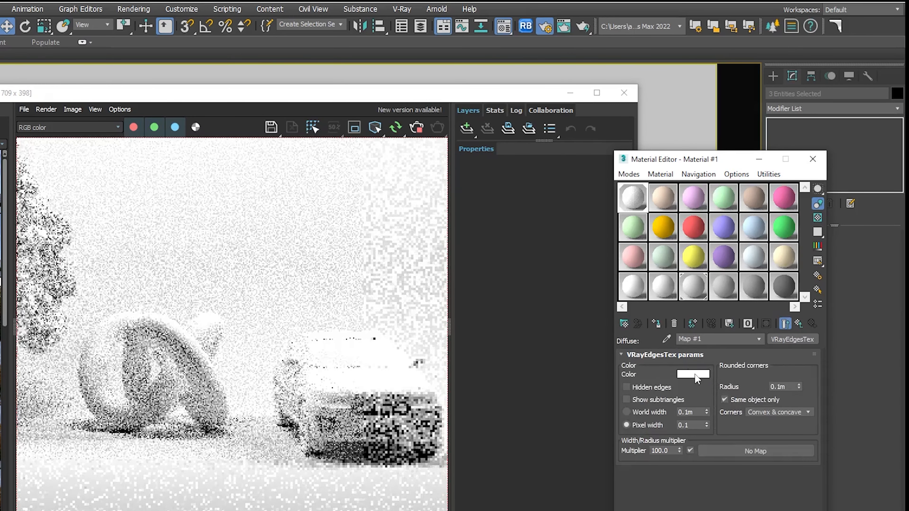
left_click(693, 374)
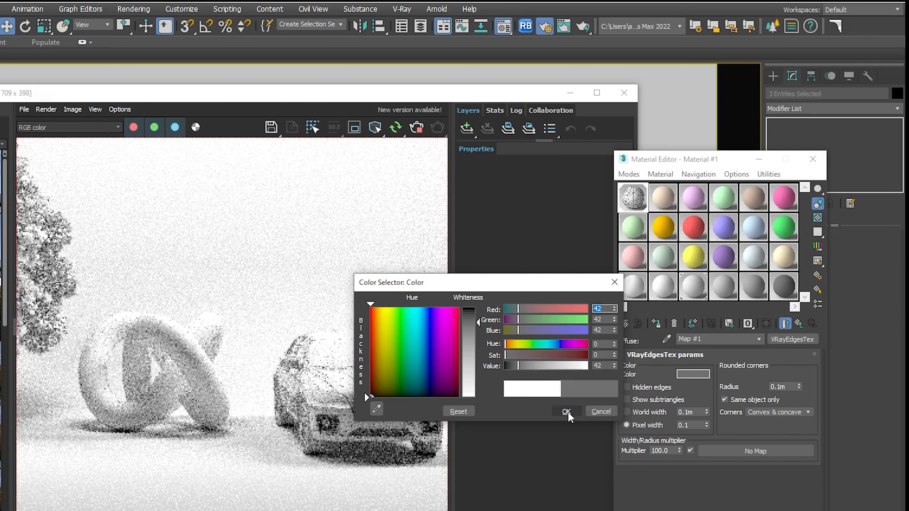
Step: Confirm dark grey (42, 42, 42) edge colour and set pixel width to 0.3
left_click(565, 412)
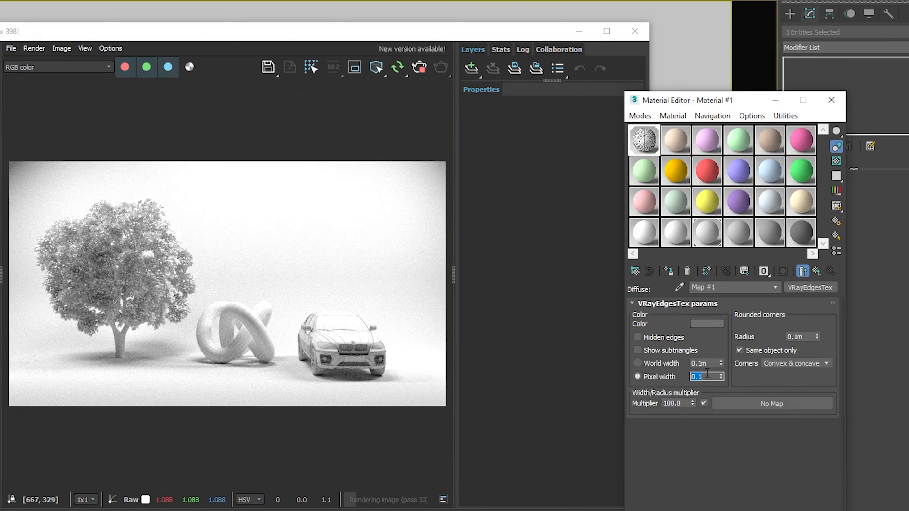
type("0.3")
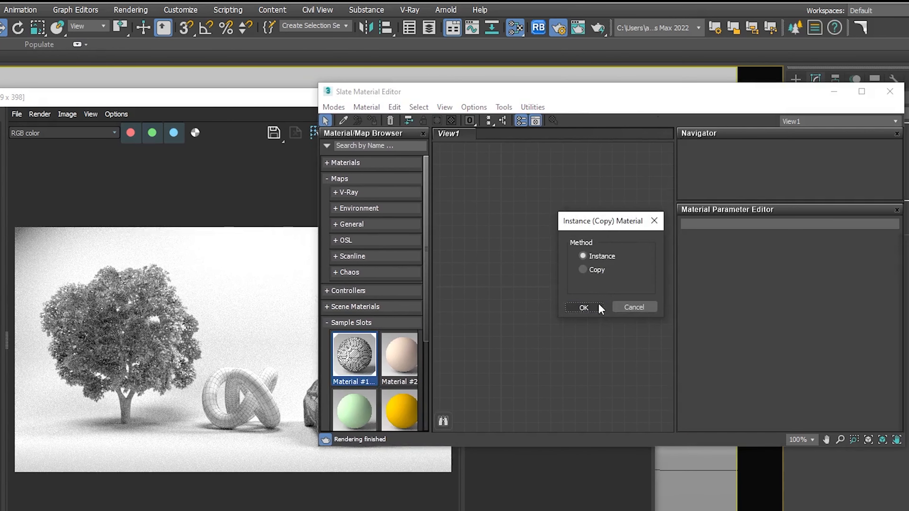
Step: Place Material #1 into View1 of the Slate editor as an instance
left_click(584, 308)
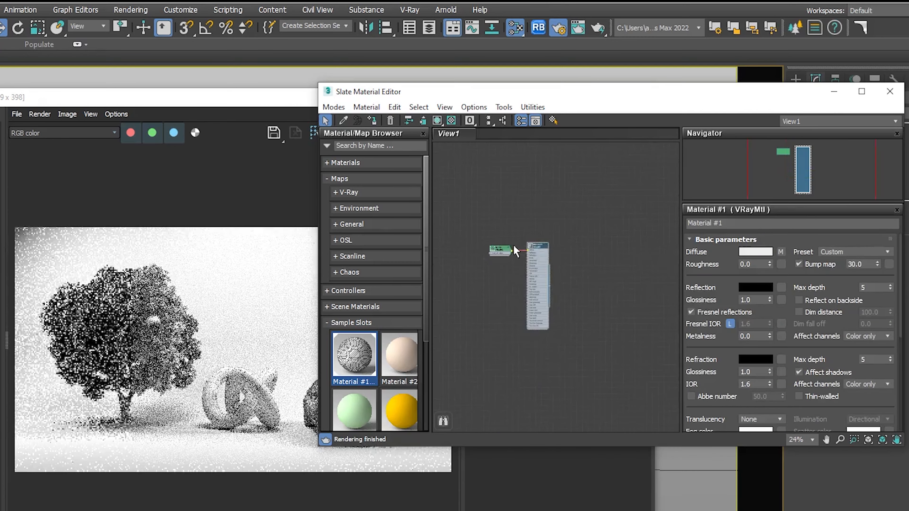